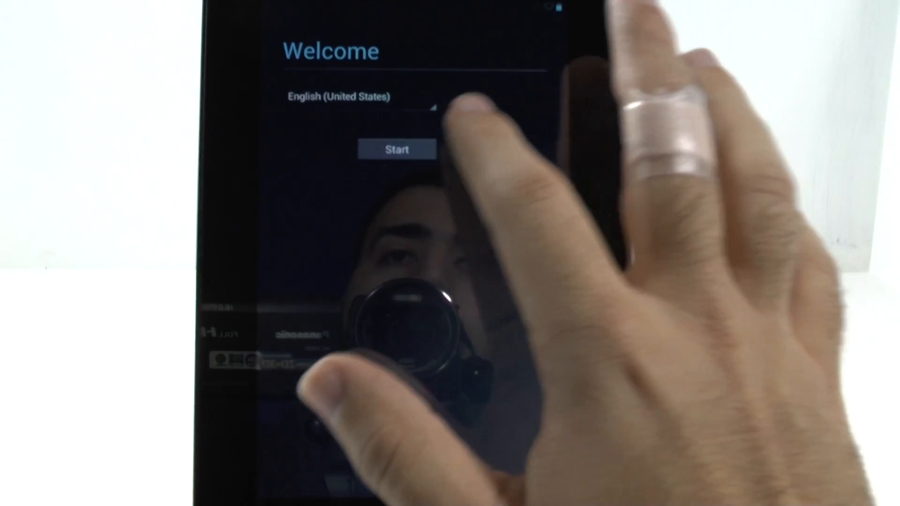
Start setup in English (United States) and join the MiFi4620LE Jetpack 5A4B Secure Wi-Fi network
click(397, 149)
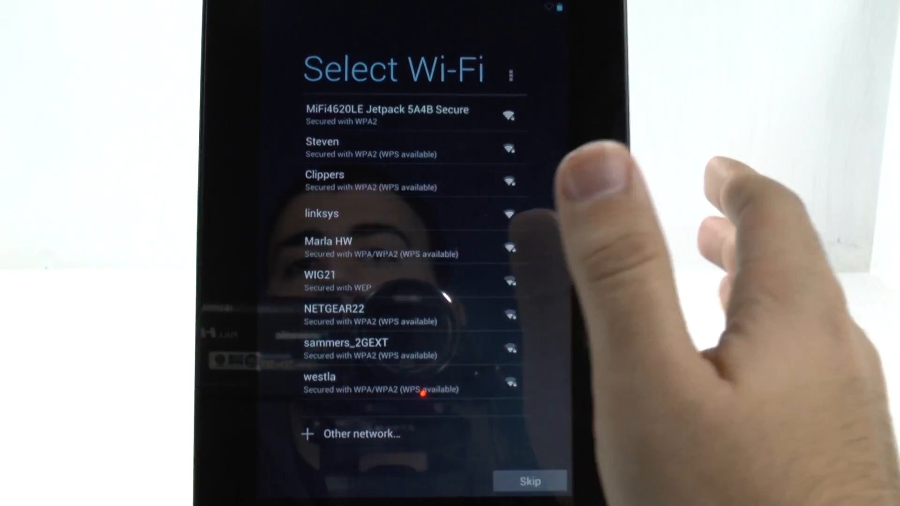
click(388, 114)
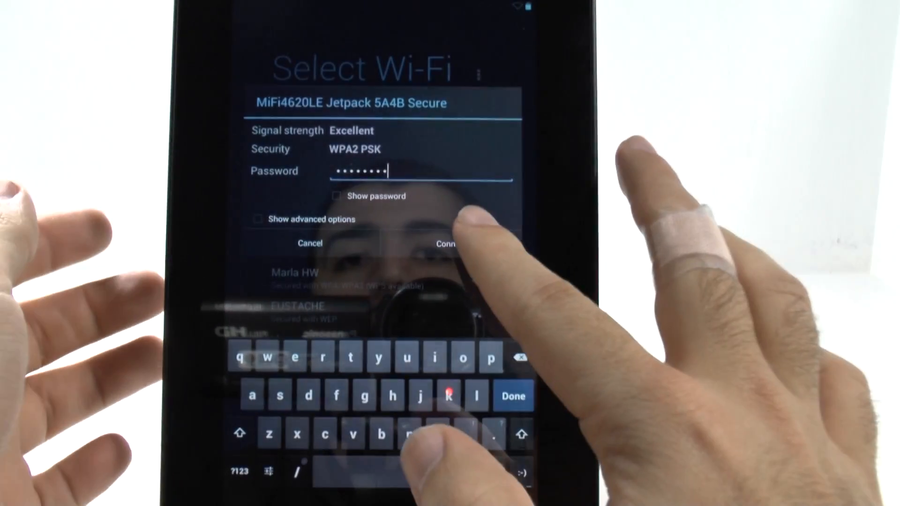
click(454, 242)
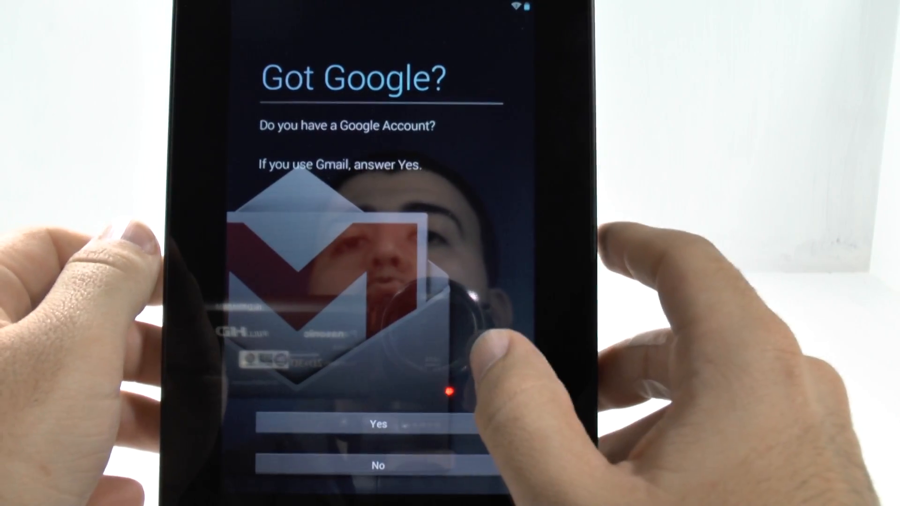
click(378, 423)
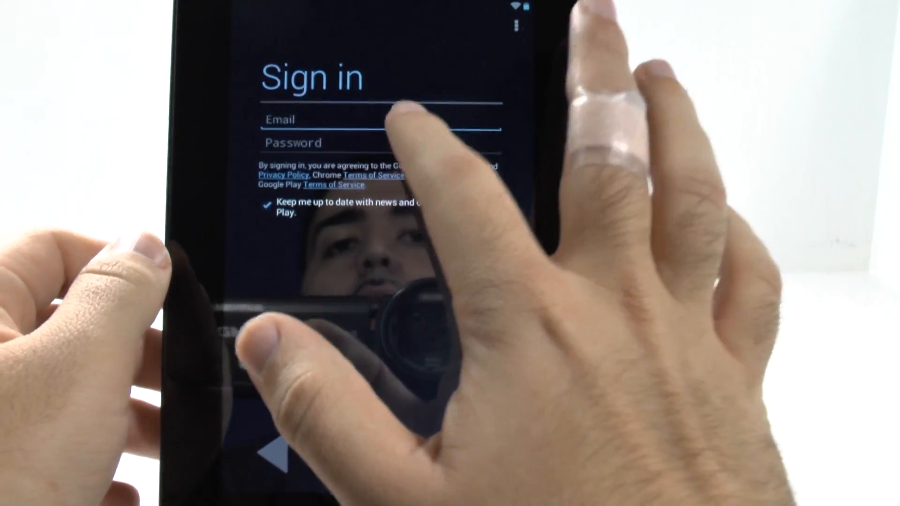
click(379, 119)
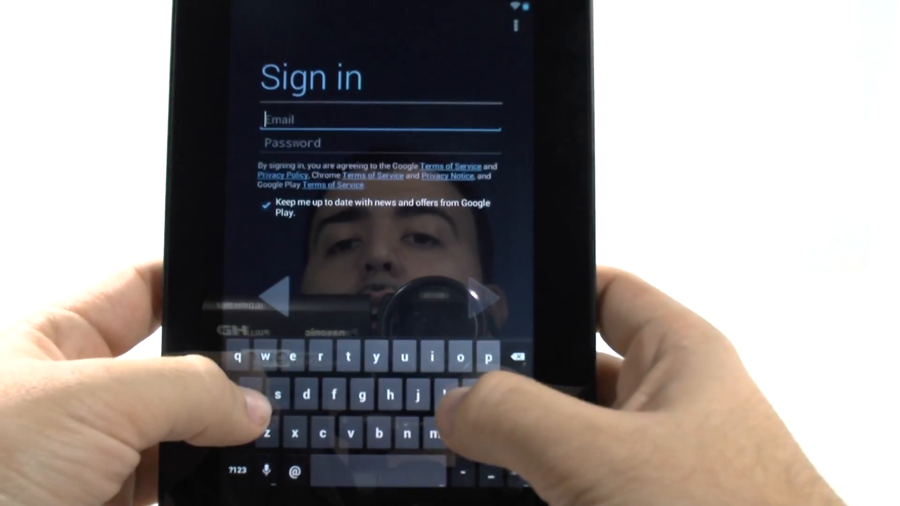
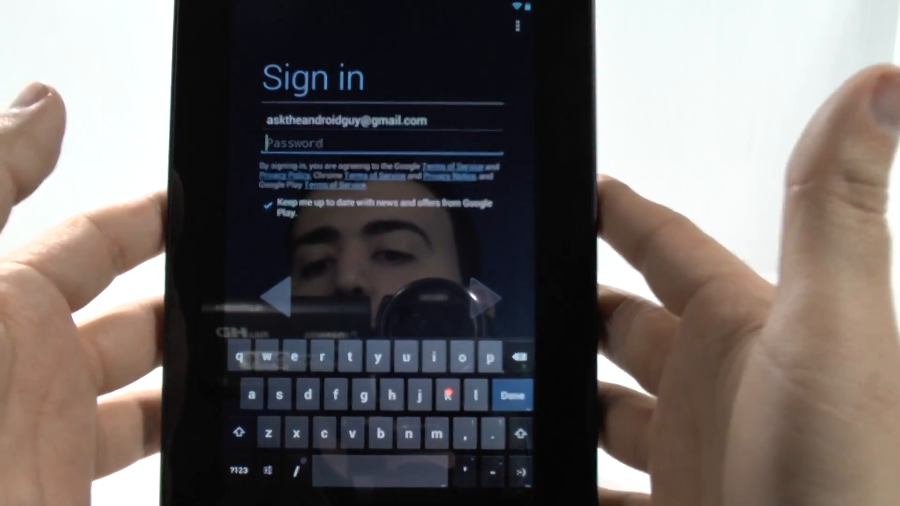
text(password)
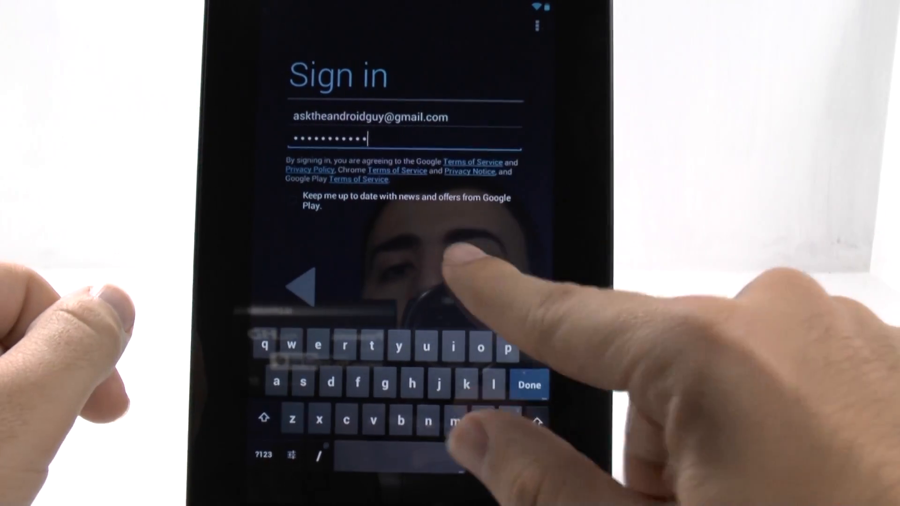
Sign in with the entered Google credentials and reach the Google Play Entertainment screen
click(529, 384)
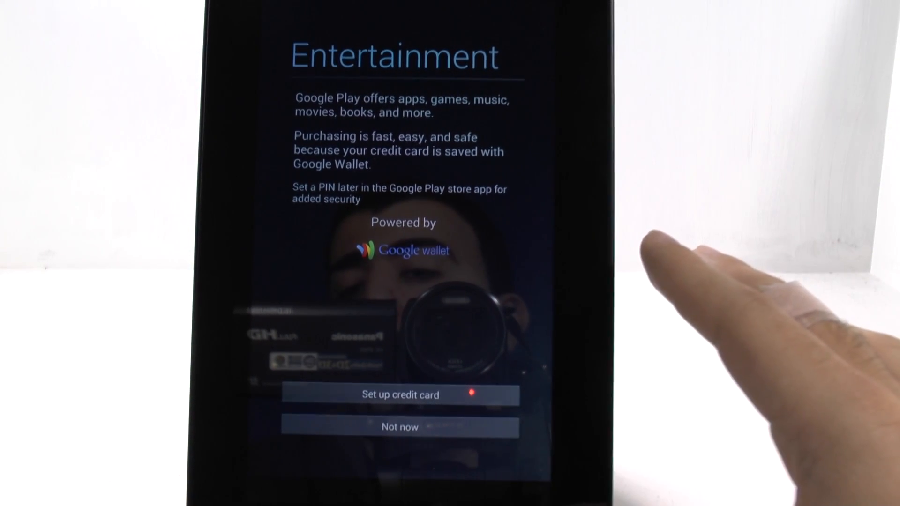
mouse_move(717, 315)
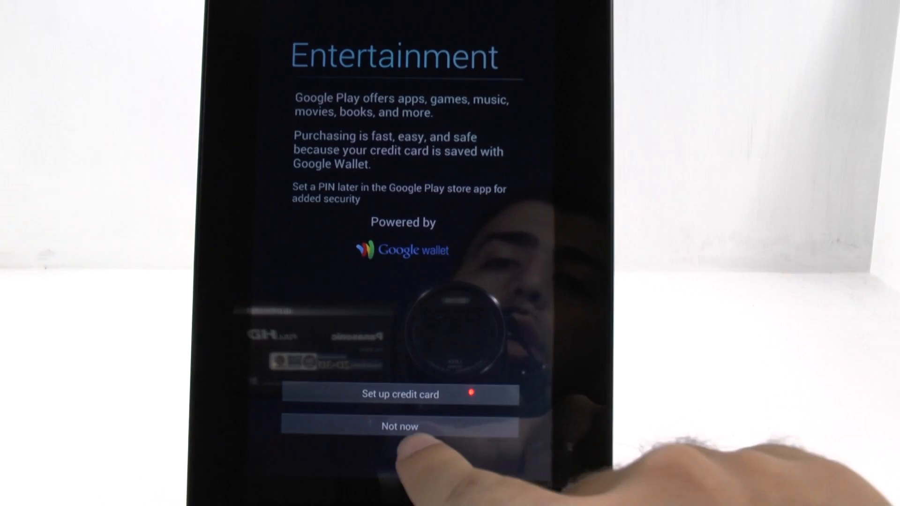
Decline credit card setup with Not now and continue to the Date & time screen
click(399, 426)
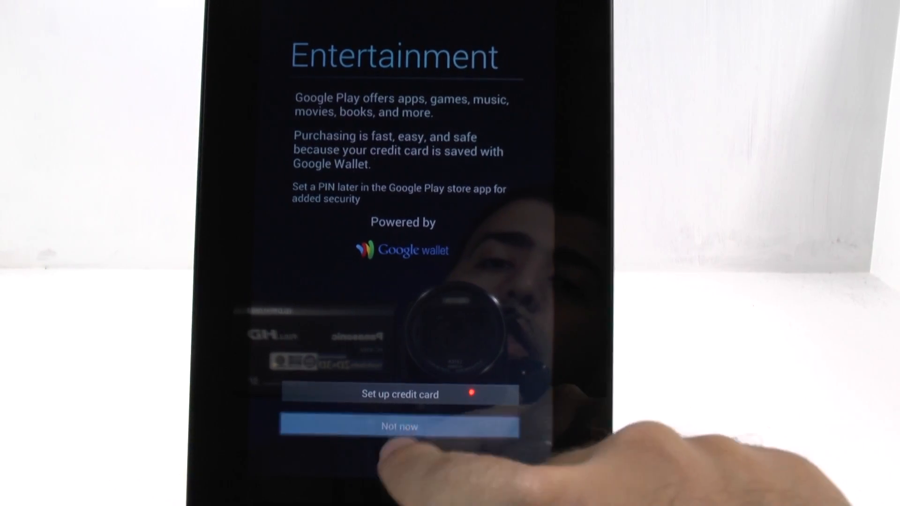
click(399, 425)
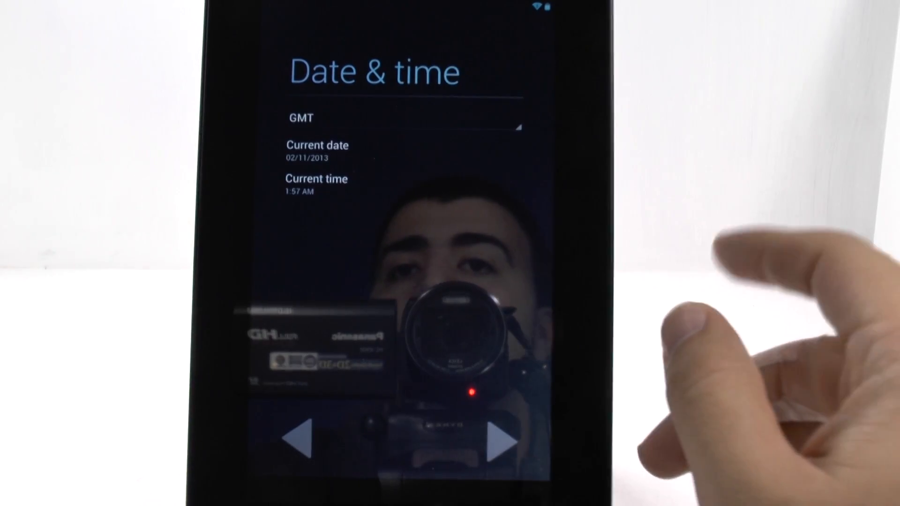
Accept the GMT date/time and owner name, then finish to reach the Acer Registration welcome
click(402, 118)
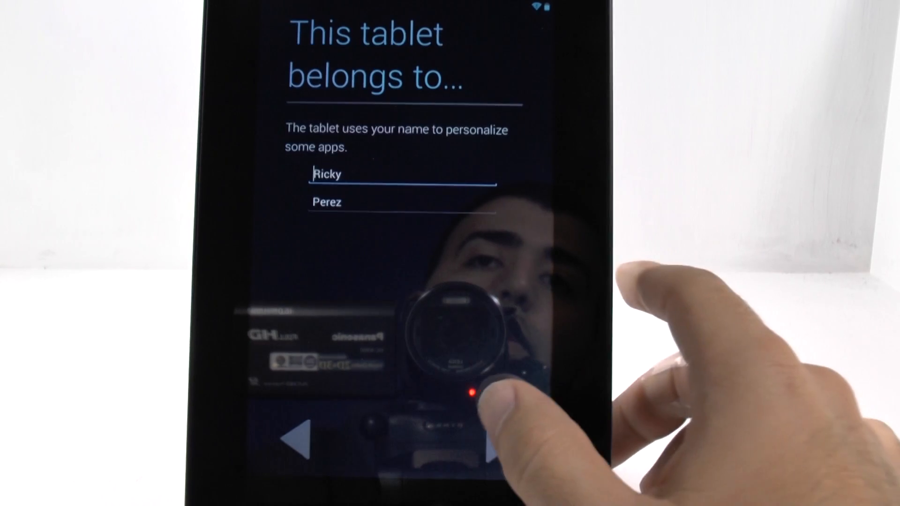
click(497, 444)
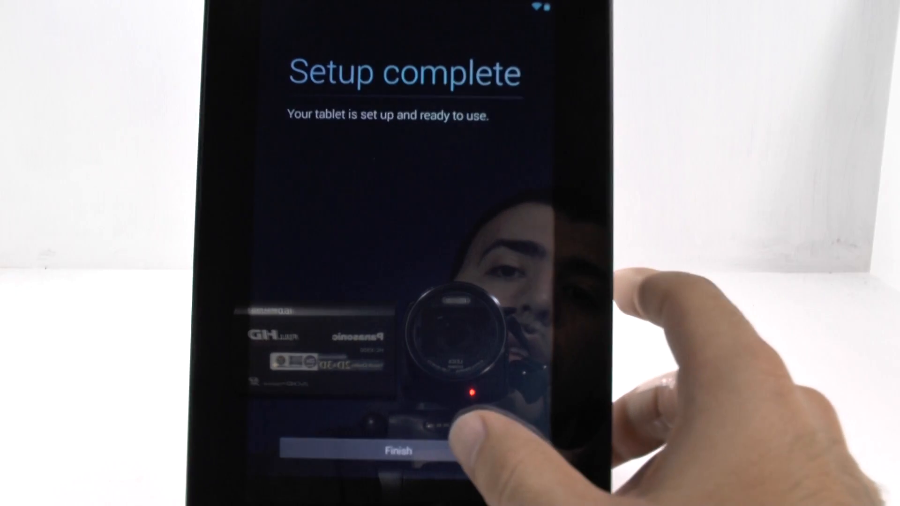
click(402, 449)
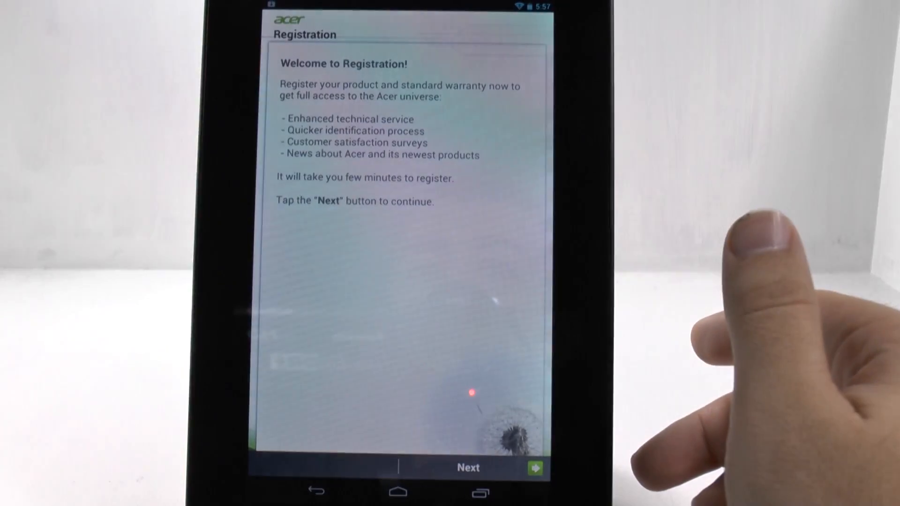